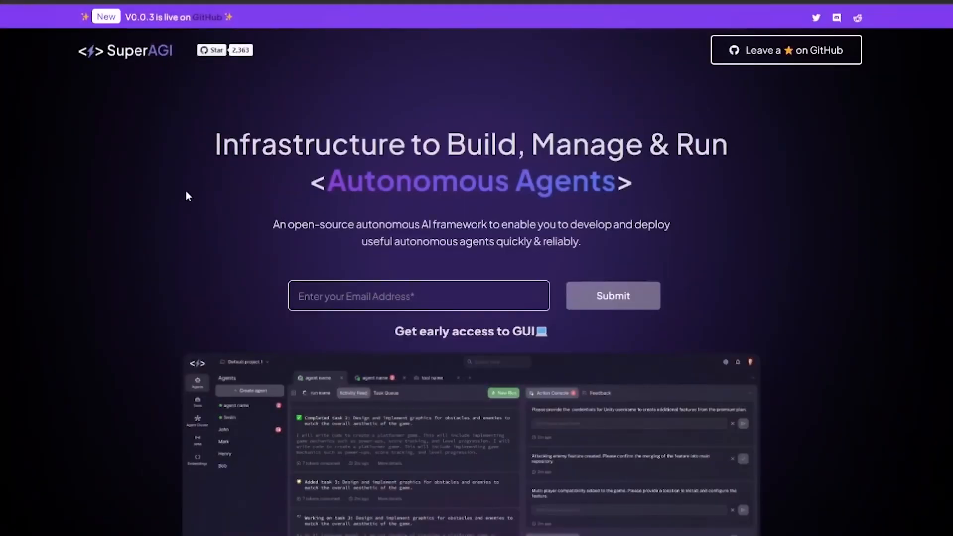
Step: Open the cloned SuperAGI folder so its files appear in the Explorer
{"action": "left_click", "coordinate": [785, 50]}
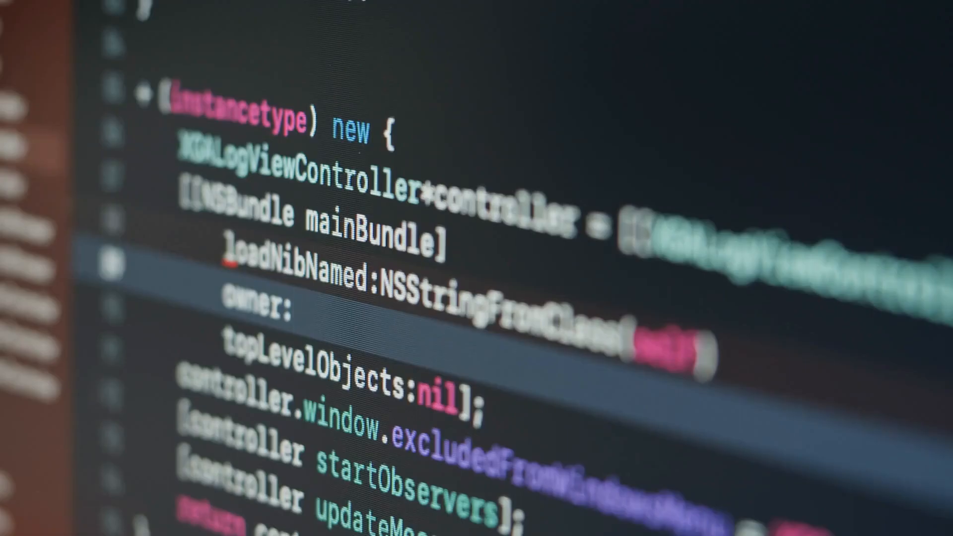
{"action": "type", "text": "contro"}
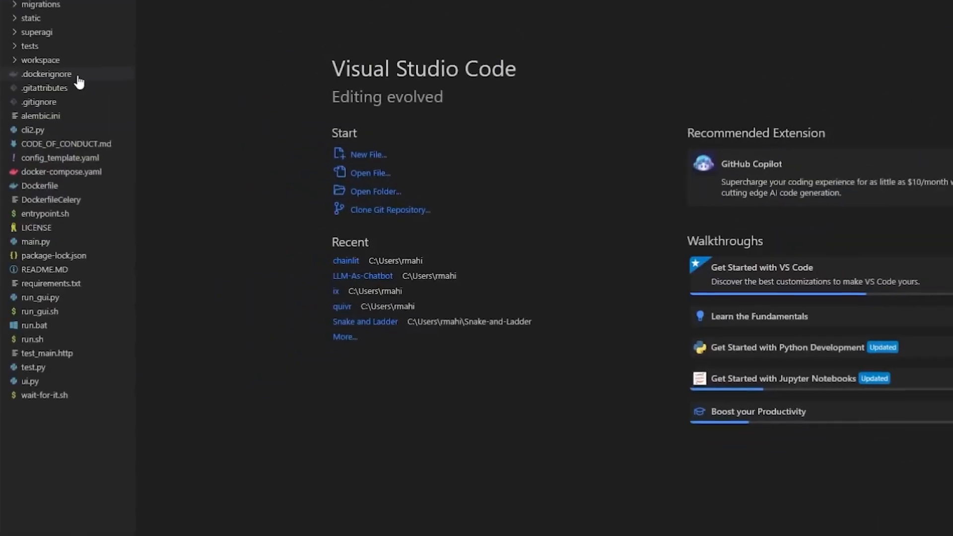
Step: Open config_template.yaml and bring up its file context menu
{"action": "left_click", "coordinate": [61, 158]}
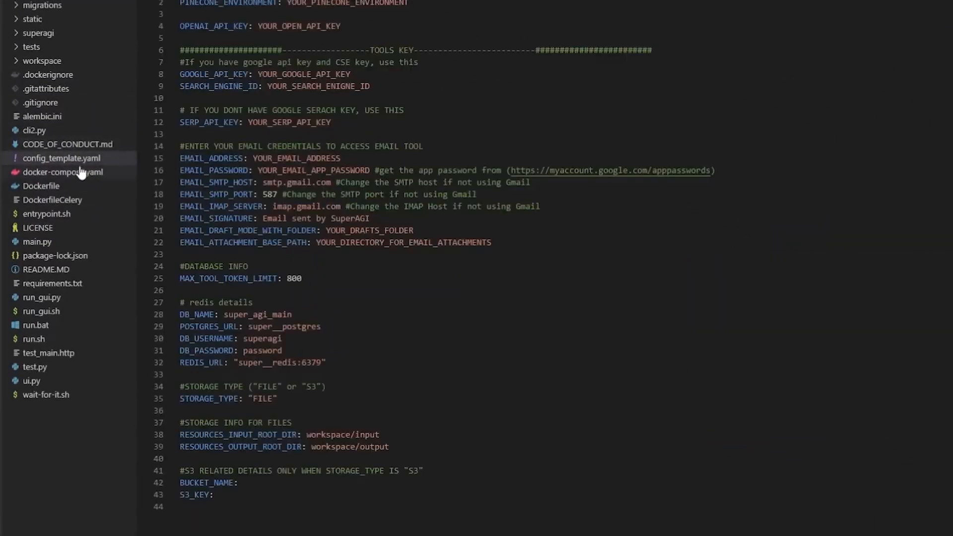
{"action": "right_click", "coordinate": [62, 158]}
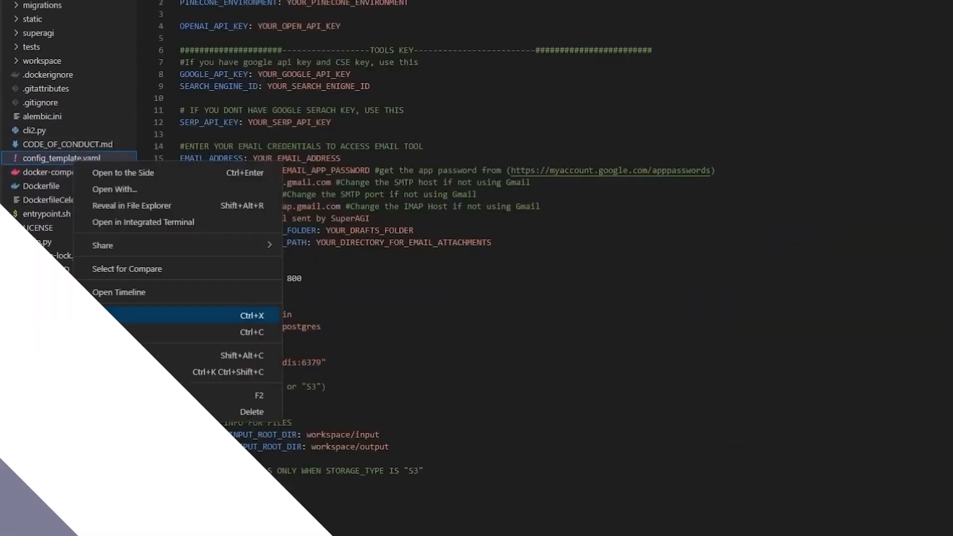